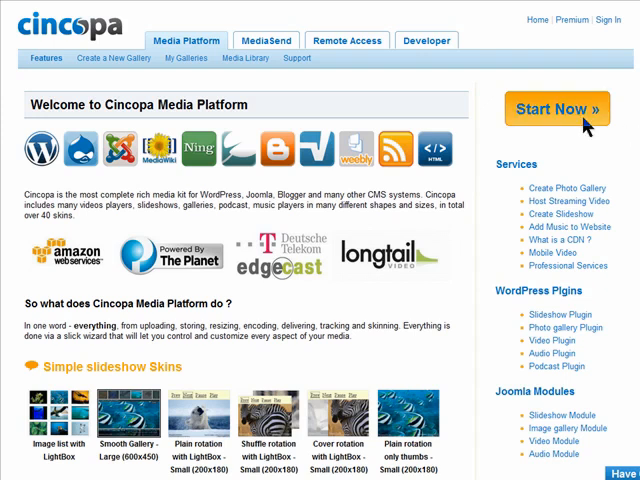
- Register a new Cincopa account with login name, password, name and email
{"action": "left_click", "coordinate": [558, 110]}
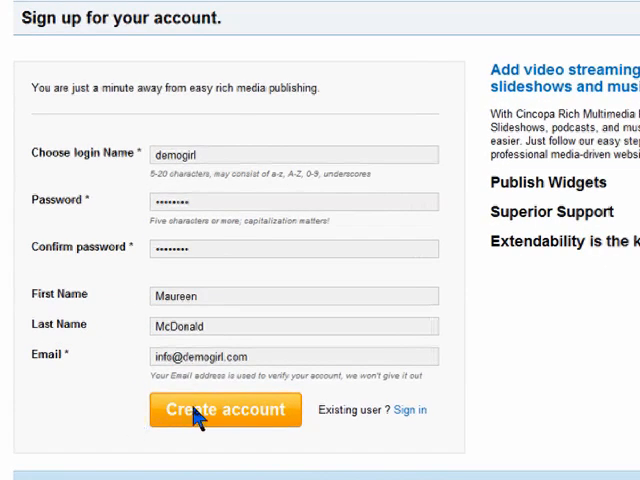
{"action": "left_click", "coordinate": [225, 410]}
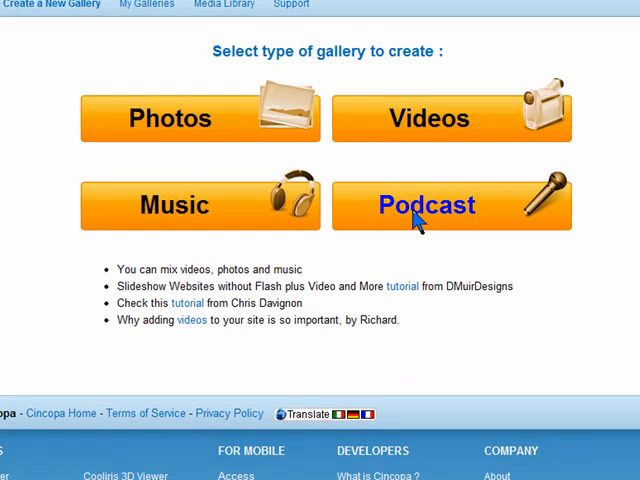
{"action": "mouse_move", "coordinate": [163, 215]}
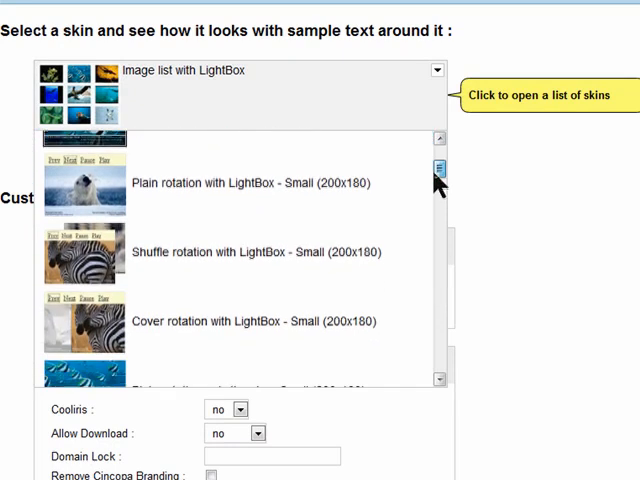
- Browse the skin list, from image lists and rotations to viewers and video players
{"action": "scroll", "scroll_direction": "down", "scroll_amount": 3}
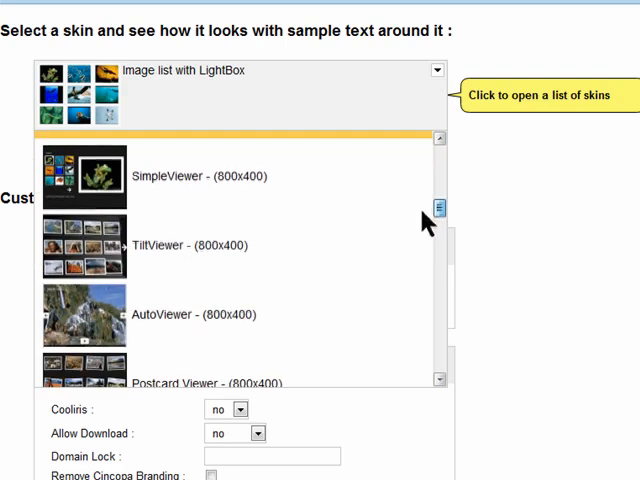
{"action": "scroll", "scroll_direction": "down", "scroll_amount": 3}
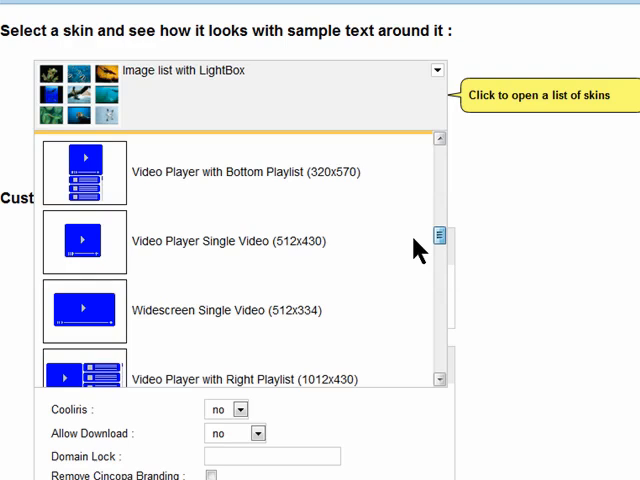
{"action": "scroll", "scroll_direction": "down", "scroll_amount": 3}
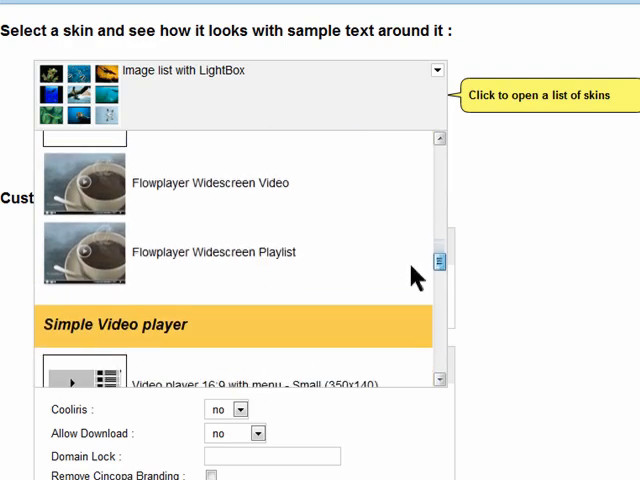
{"action": "scroll", "scroll_direction": "down", "scroll_amount": 3}
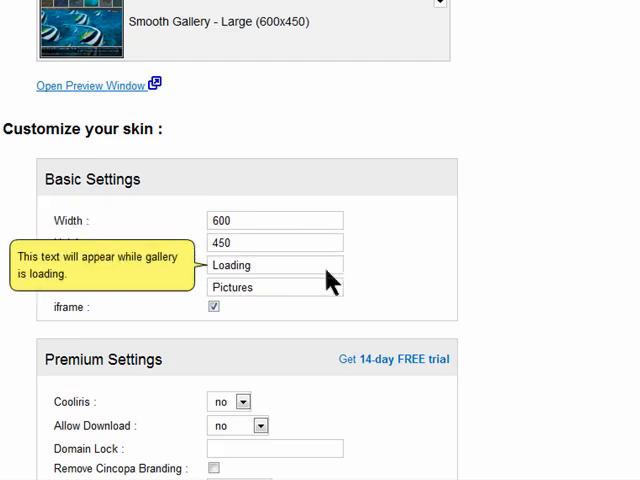
{"action": "mouse_move", "coordinate": [331, 285]}
{"action": "type", "text": "Wordpress Gallery"}
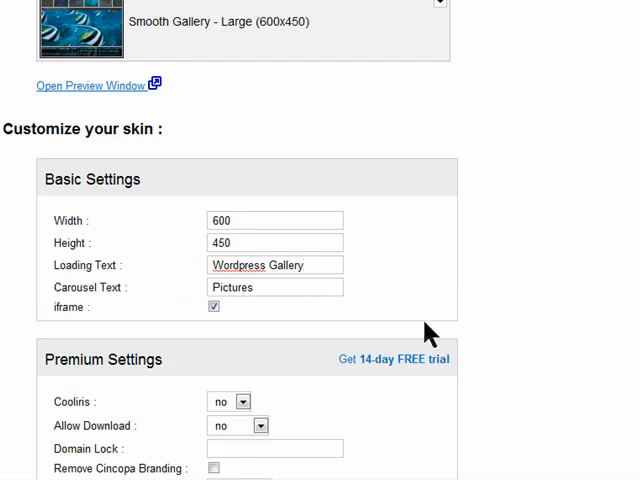
- Set loading text to 'Wordpress Gallery' and review the Premium Settings defaults
{"action": "scroll", "scroll_direction": "down", "scroll_amount": 3}
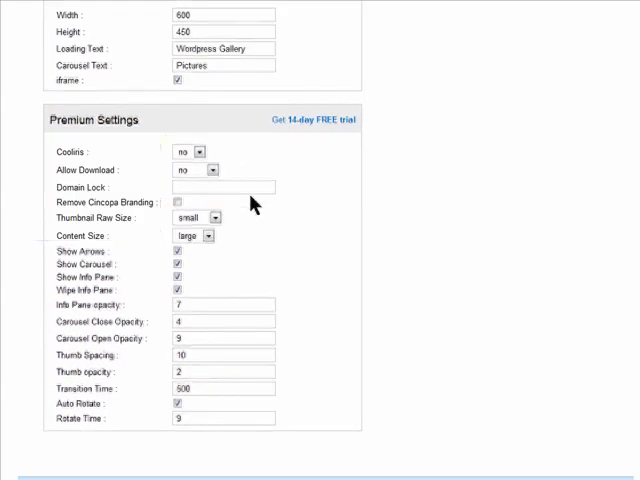
{"action": "scroll", "scroll_direction": "up", "scroll_amount": 3}
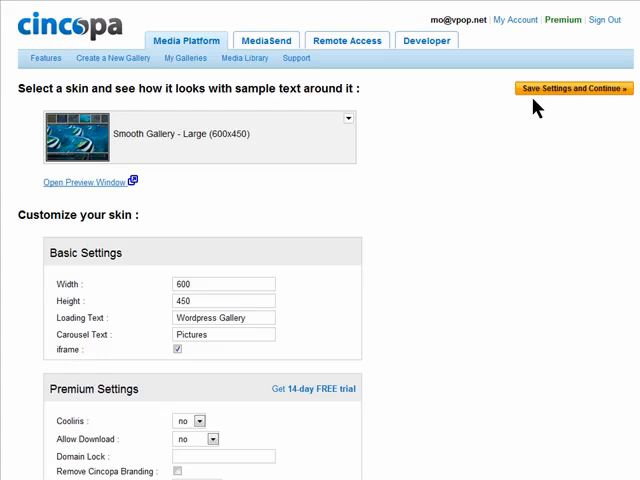
- Save the skin settings and upload the 12 chosen photos
{"action": "left_click", "coordinate": [549, 88]}
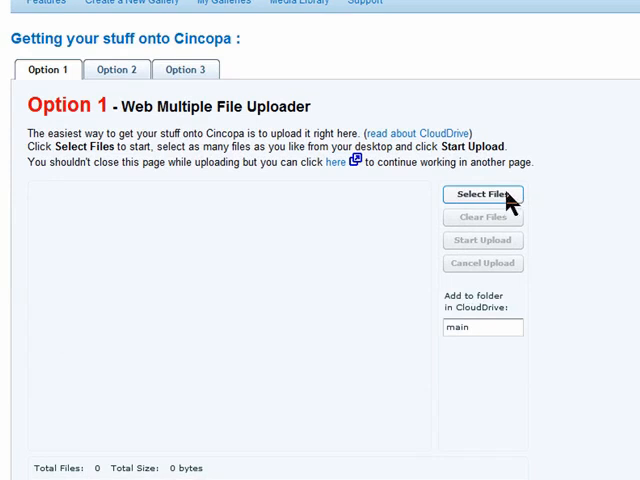
{"action": "left_click", "coordinate": [483, 194]}
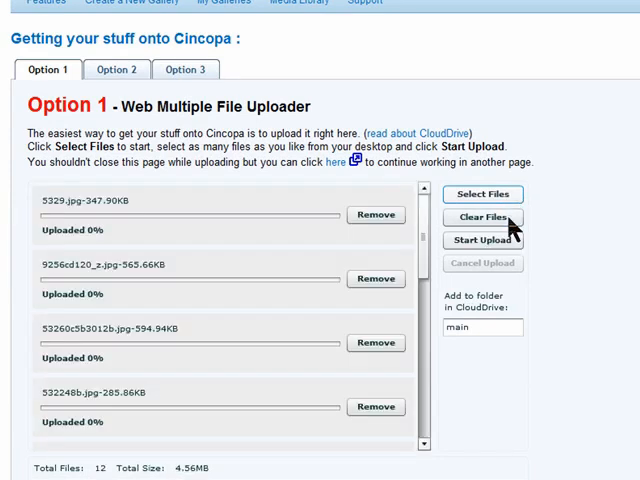
{"action": "left_click", "coordinate": [482, 239]}
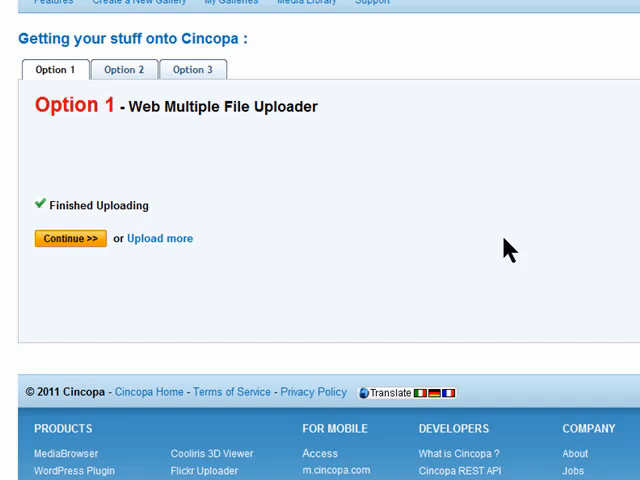
{"action": "mouse_move", "coordinate": [333, 118]}
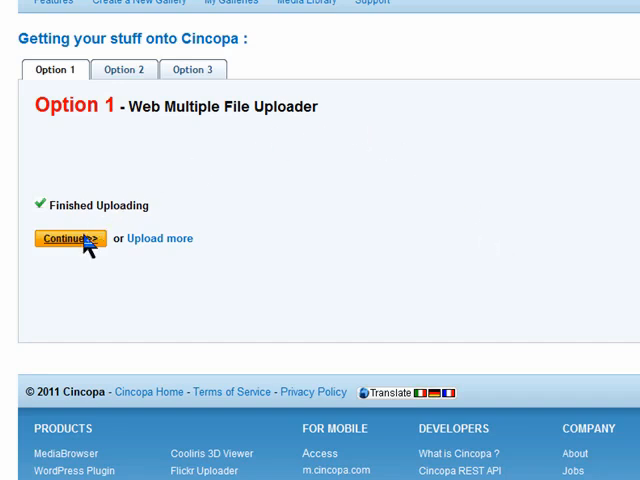
- Finish the gallery and view its WordPress embed code [cincopa AsBA4baG8-WX]
{"action": "left_click", "coordinate": [69, 239]}
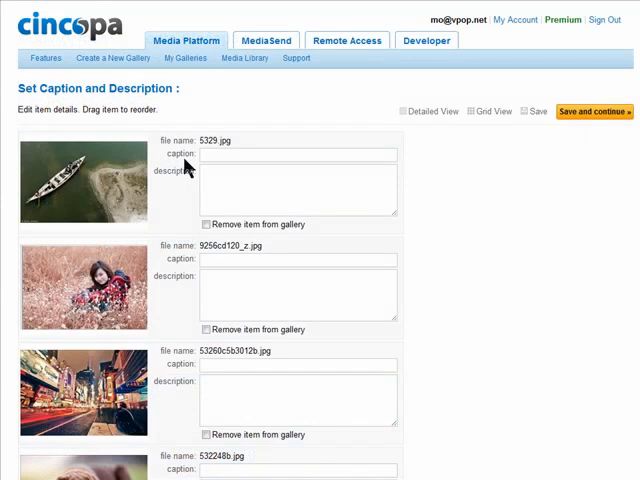
{"action": "mouse_move", "coordinate": [187, 188]}
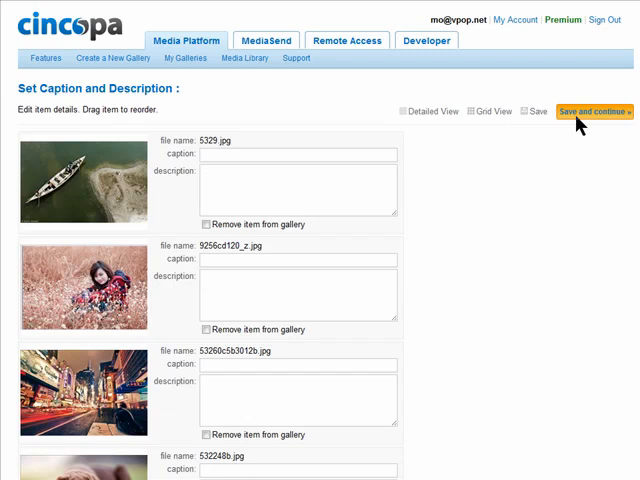
{"action": "left_click", "coordinate": [596, 111]}
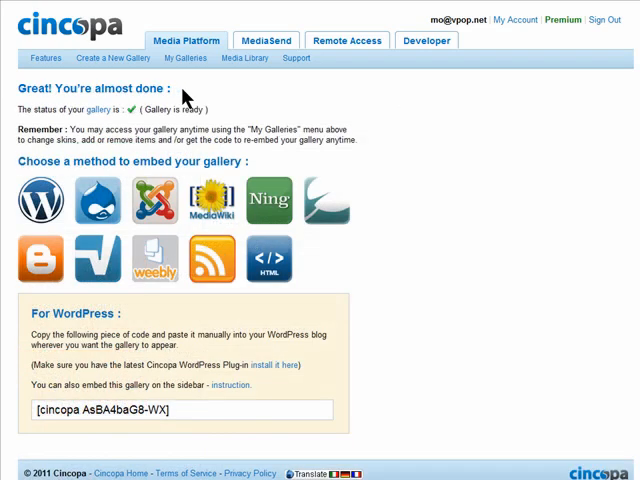
{"action": "scroll", "scroll_direction": "down", "scroll_amount": 3}
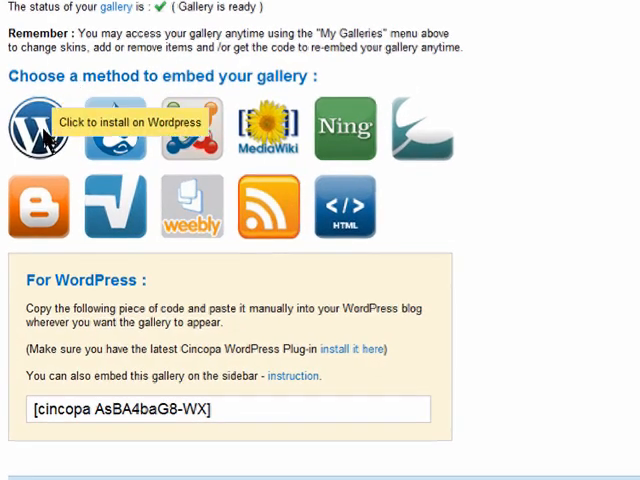